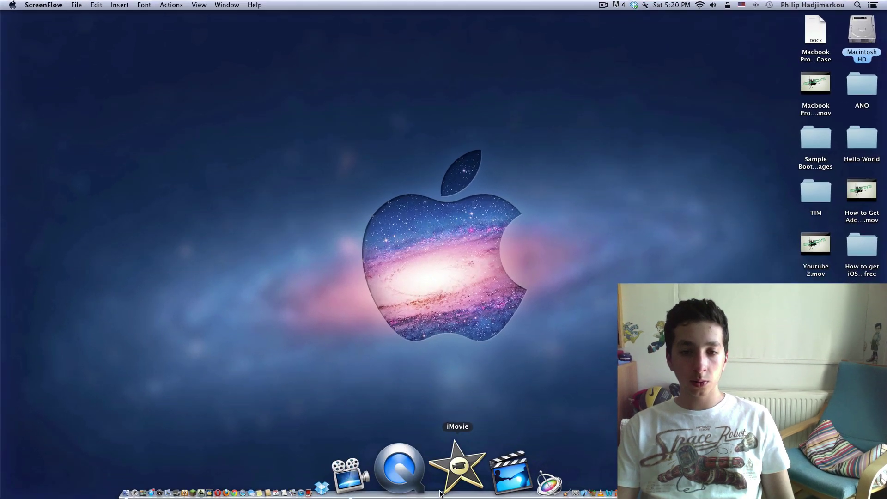
{"action": "mouse_move", "coordinate": [431, 467]}
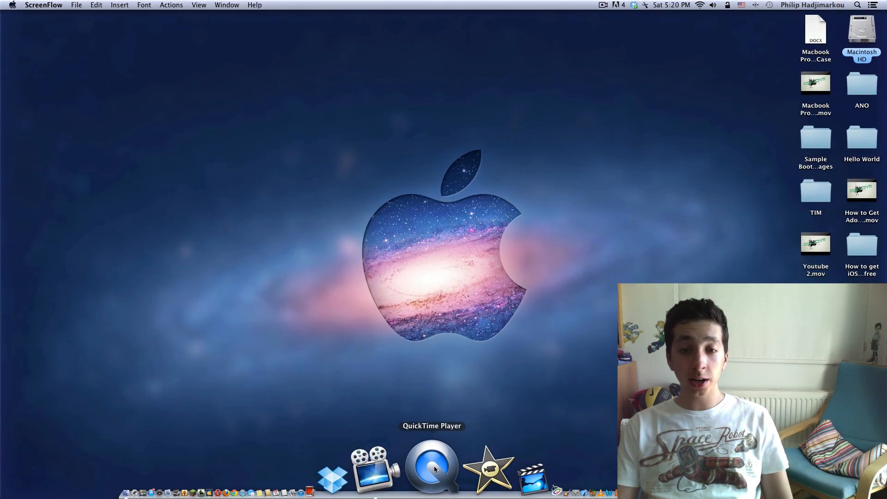
Step: Launch QuickTime Player and start a New Screen Recording from the File menu
{"action": "left_click", "coordinate": [431, 466]}
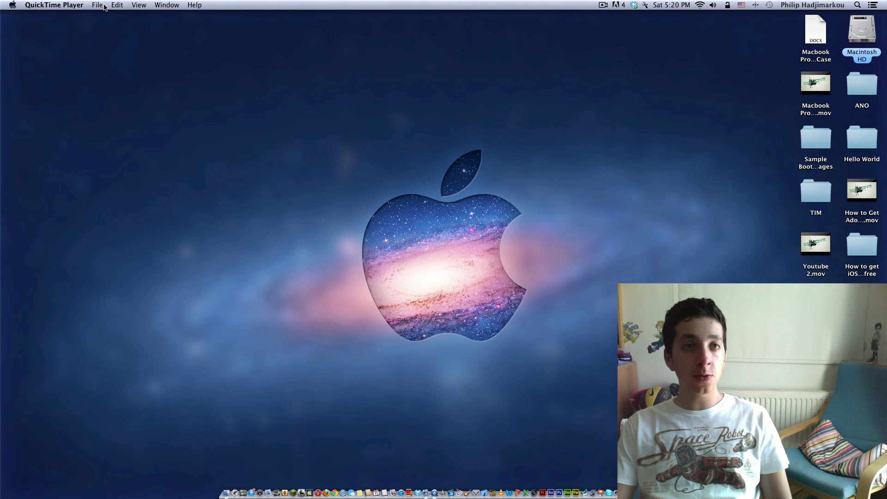
{"action": "left_click", "coordinate": [97, 5]}
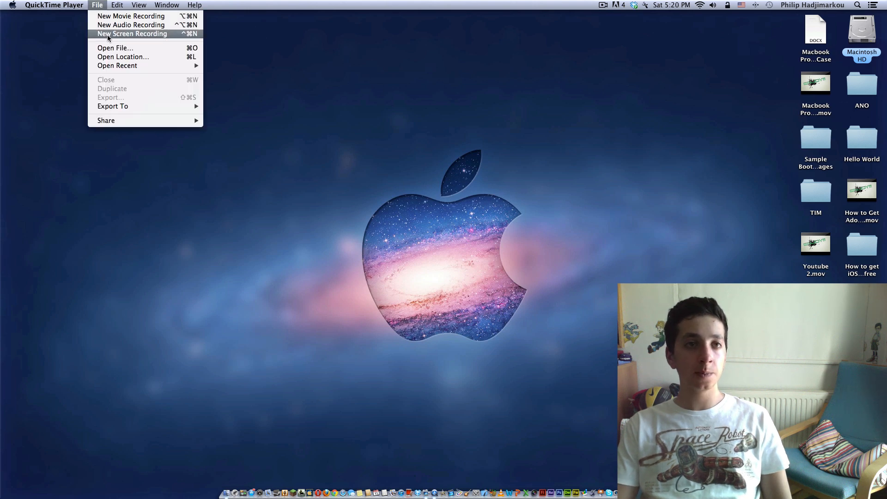
{"action": "left_click", "coordinate": [132, 33]}
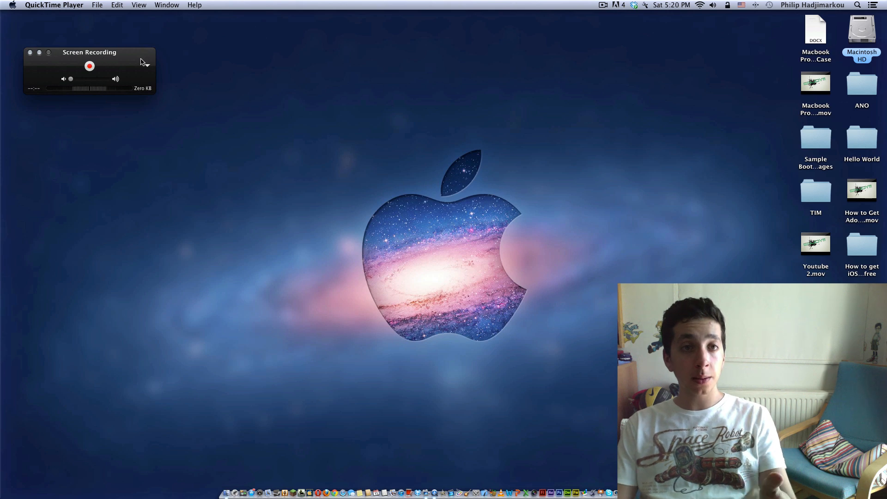
{"action": "left_click", "coordinate": [146, 65]}
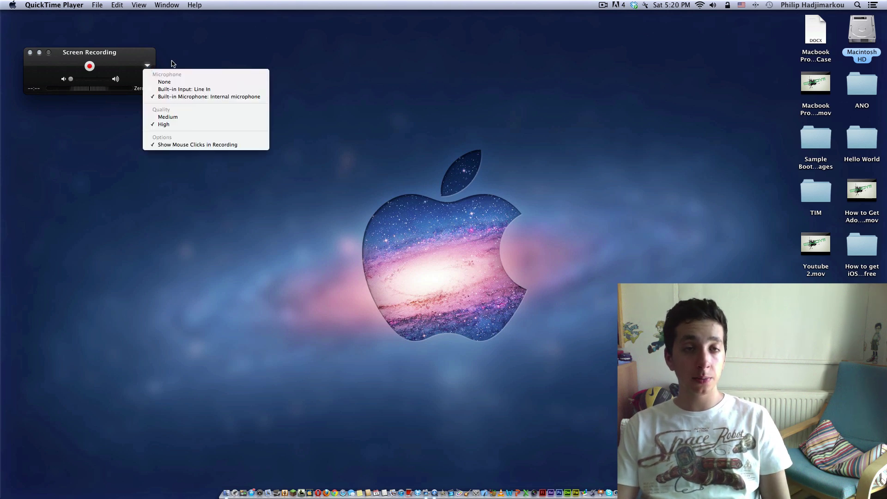
{"action": "mouse_move", "coordinate": [203, 96]}
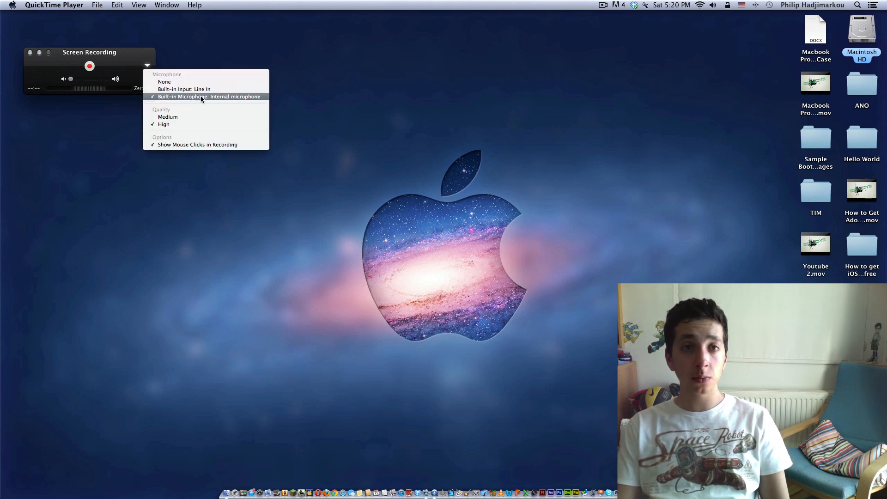
{"action": "mouse_move", "coordinate": [229, 96]}
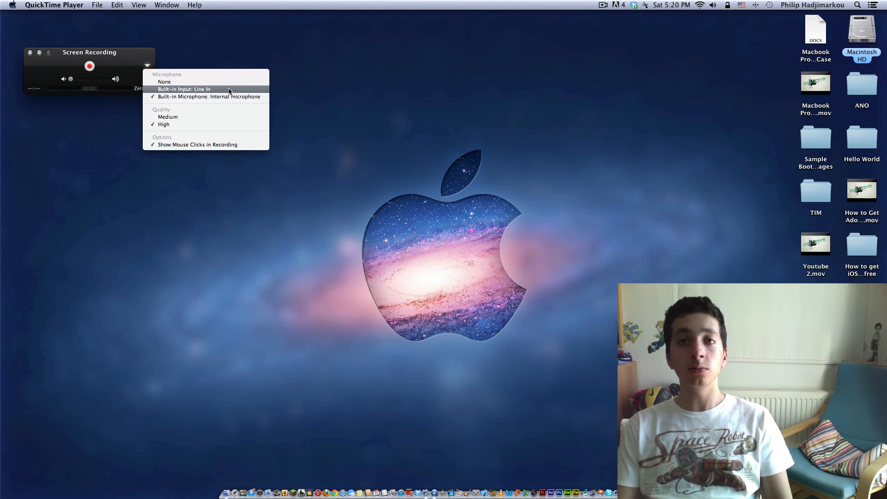
{"action": "mouse_move", "coordinate": [231, 113]}
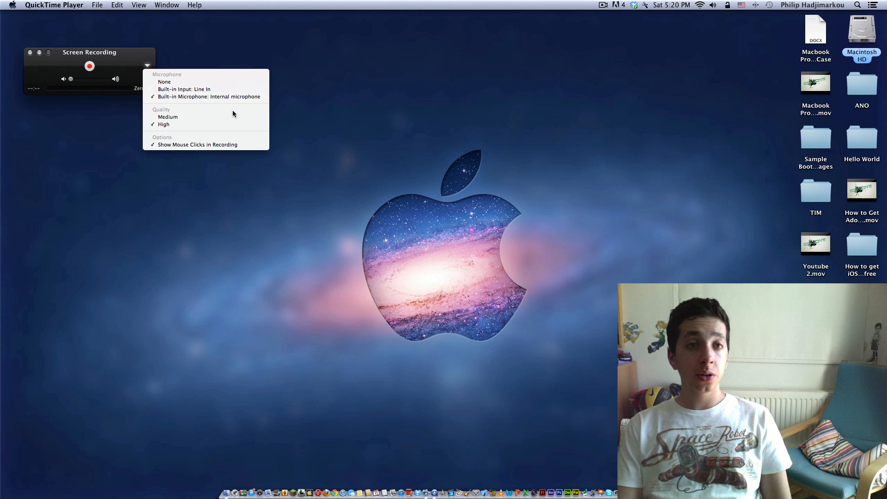
{"action": "mouse_move", "coordinate": [198, 147]}
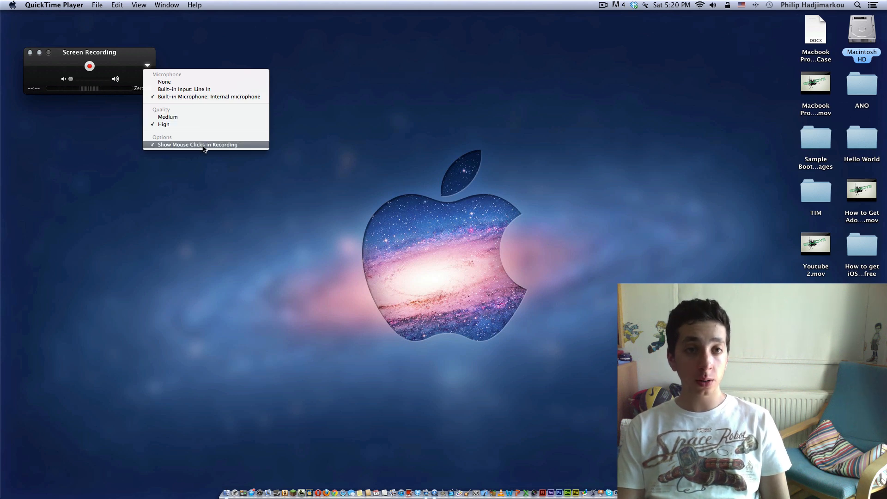
{"action": "mouse_move", "coordinate": [191, 179]}
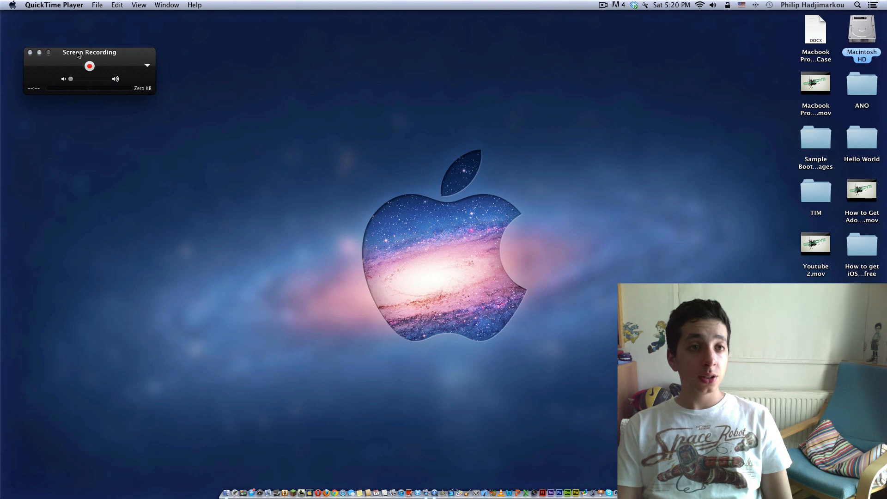
Step: Record a dragged rectangular region framing the Apple logo at the desktop centre
{"action": "left_click", "coordinate": [88, 66]}
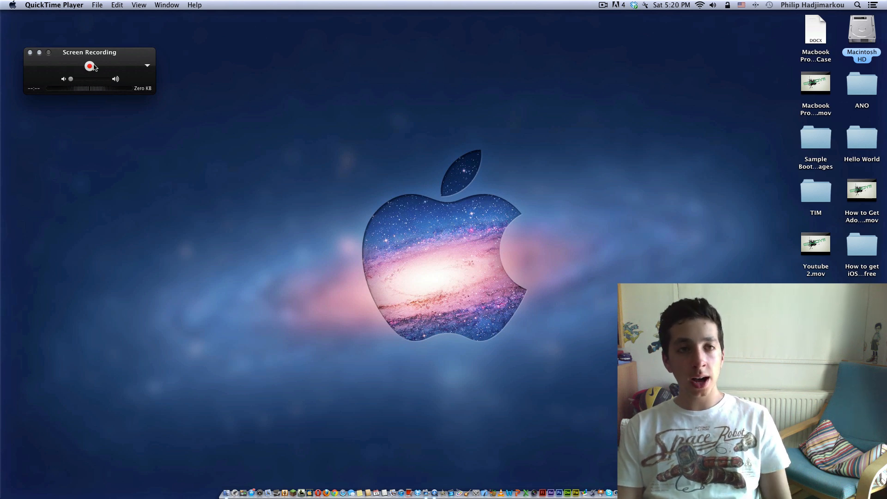
{"action": "left_click", "coordinate": [89, 65]}
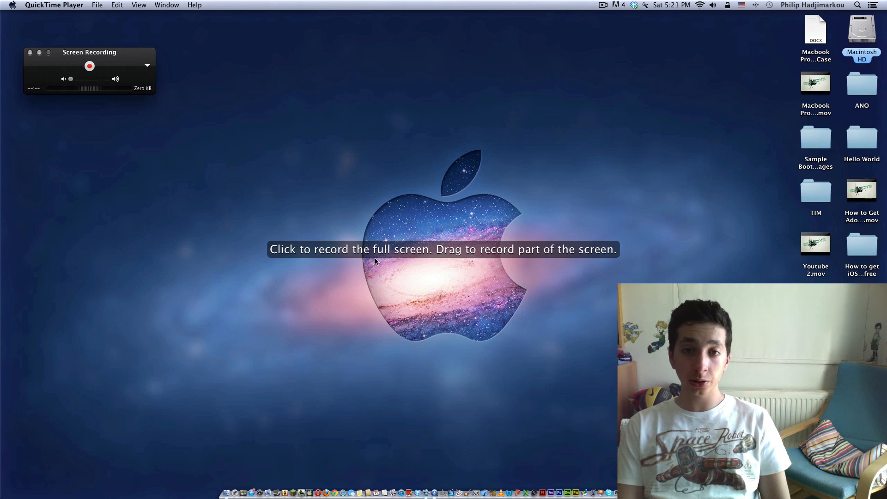
{"action": "mouse_move", "coordinate": [594, 277]}
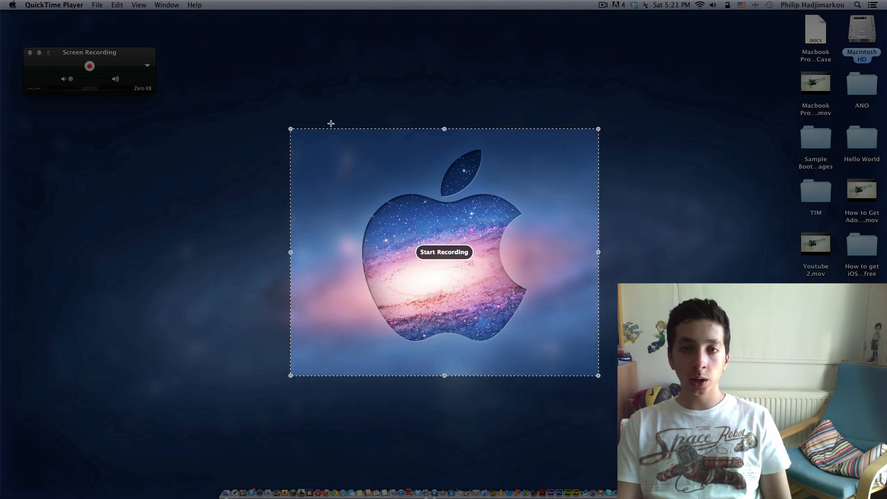
{"action": "mouse_move", "coordinate": [463, 303]}
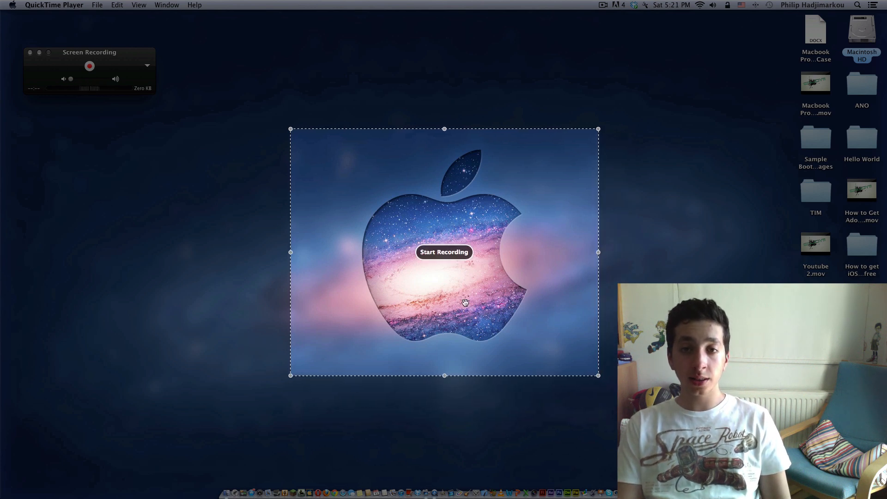
{"action": "mouse_move", "coordinate": [380, 245]}
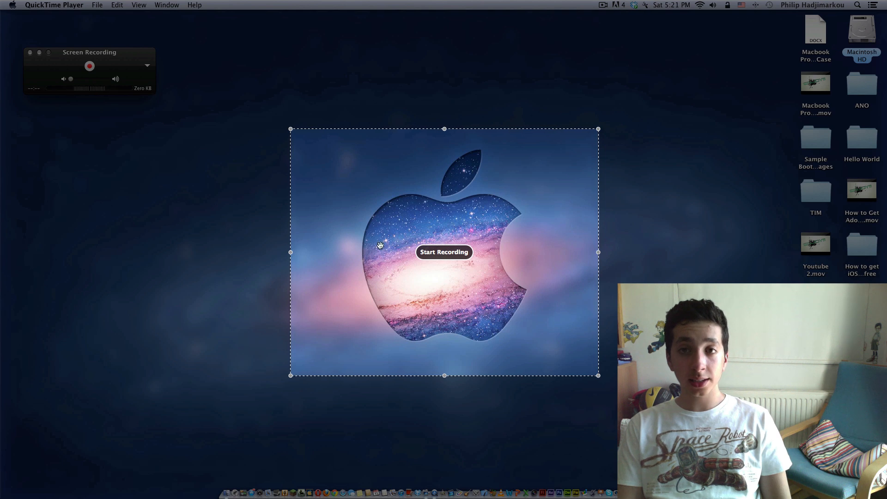
{"action": "mouse_move", "coordinate": [651, 86]}
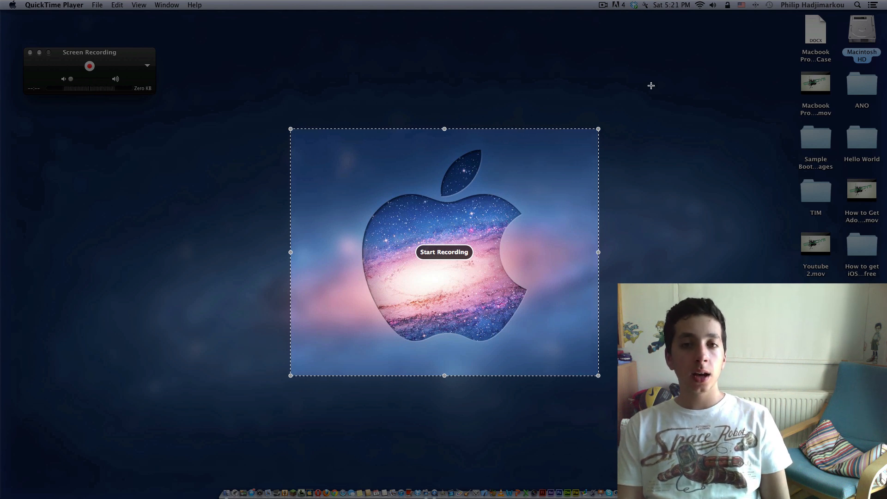
{"action": "mouse_move", "coordinate": [243, 263]}
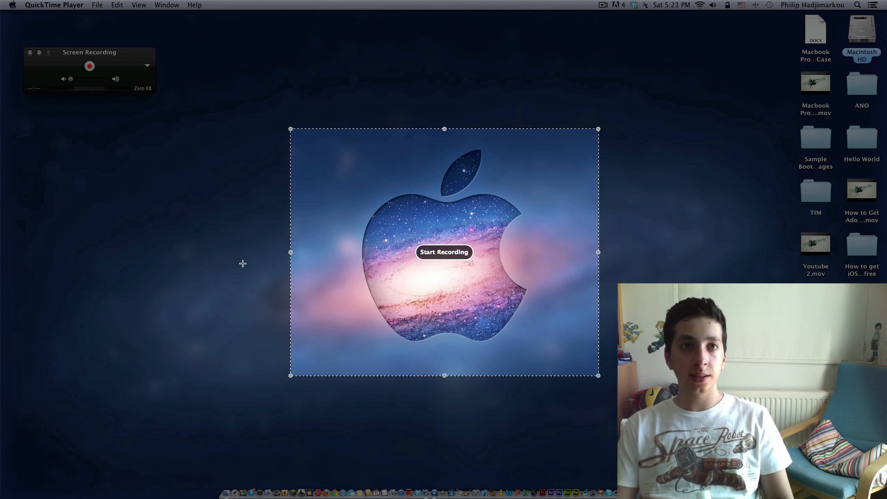
{"action": "mouse_move", "coordinate": [529, 465]}
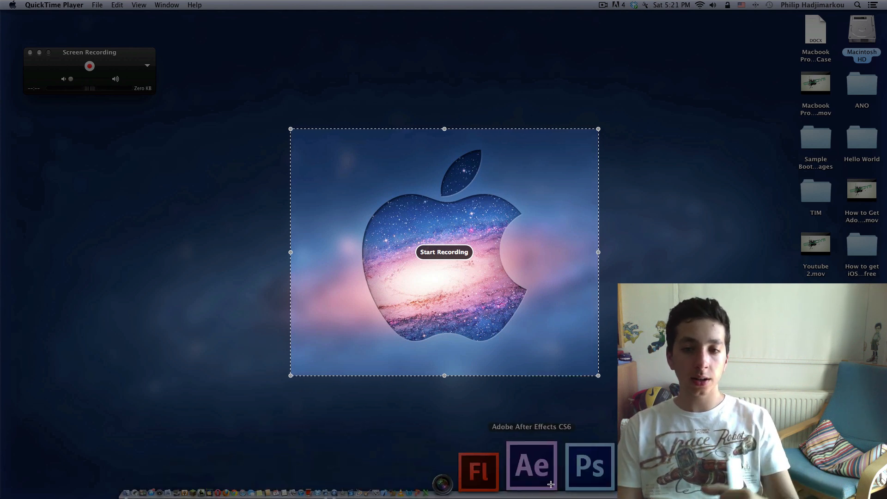
{"action": "left_click", "coordinate": [443, 251]}
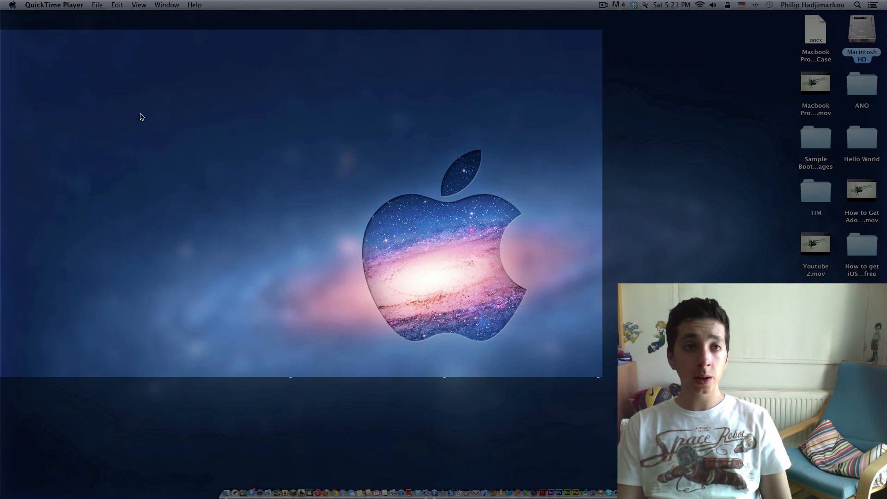
{"action": "mouse_move", "coordinate": [201, 85]}
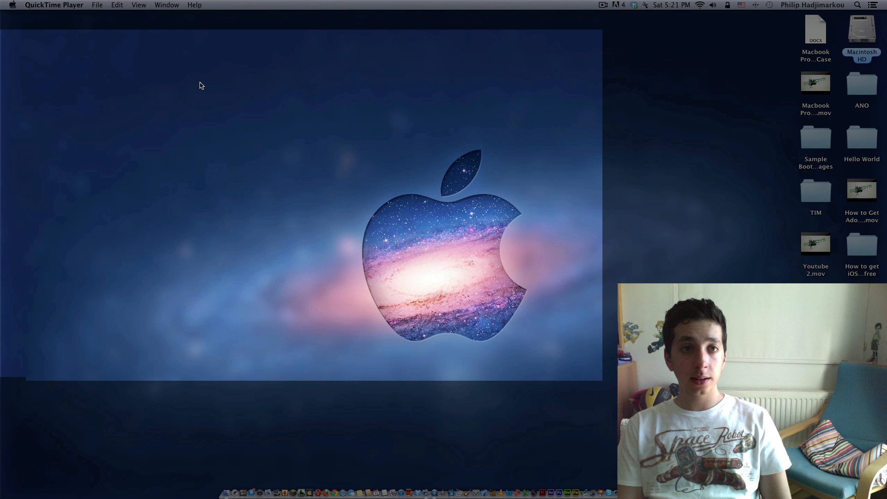
{"action": "mouse_move", "coordinate": [70, 89]}
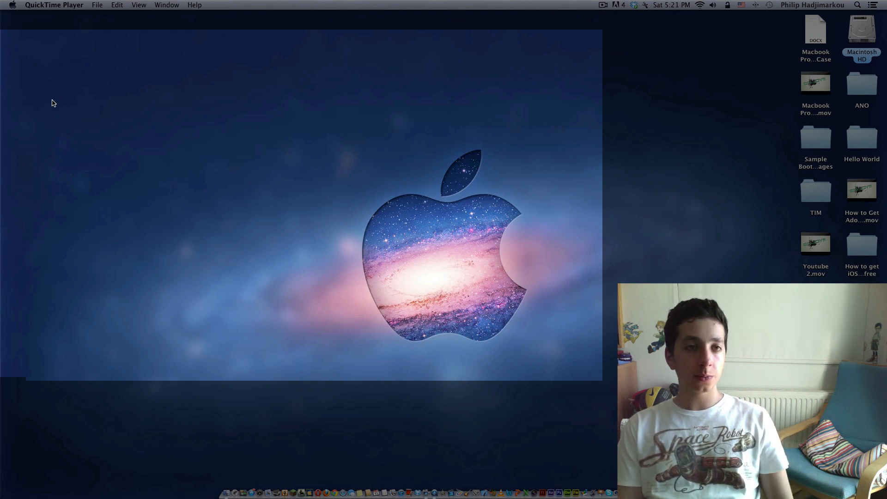
{"action": "mouse_move", "coordinate": [40, 89]}
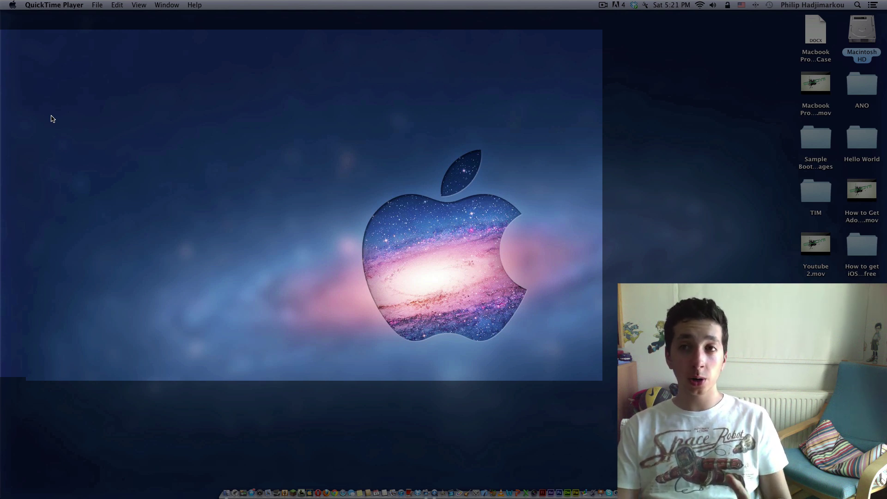
{"action": "mouse_move", "coordinate": [96, 69]}
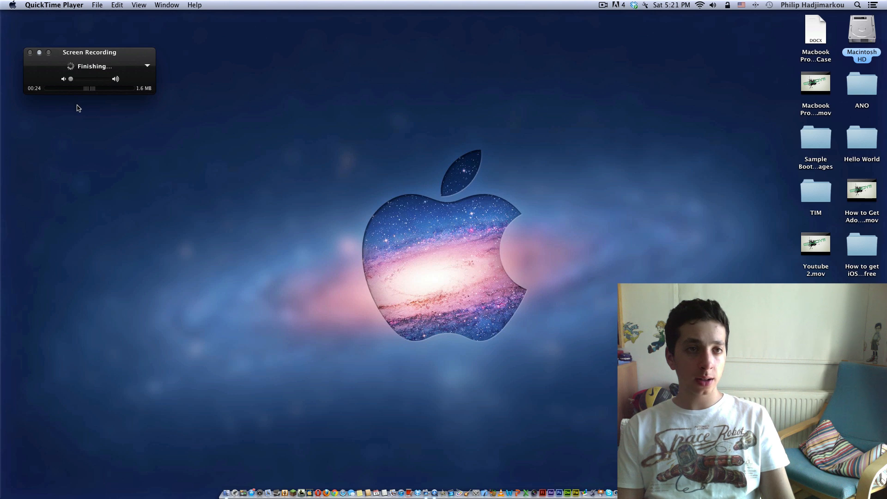
{"action": "mouse_move", "coordinate": [246, 190]}
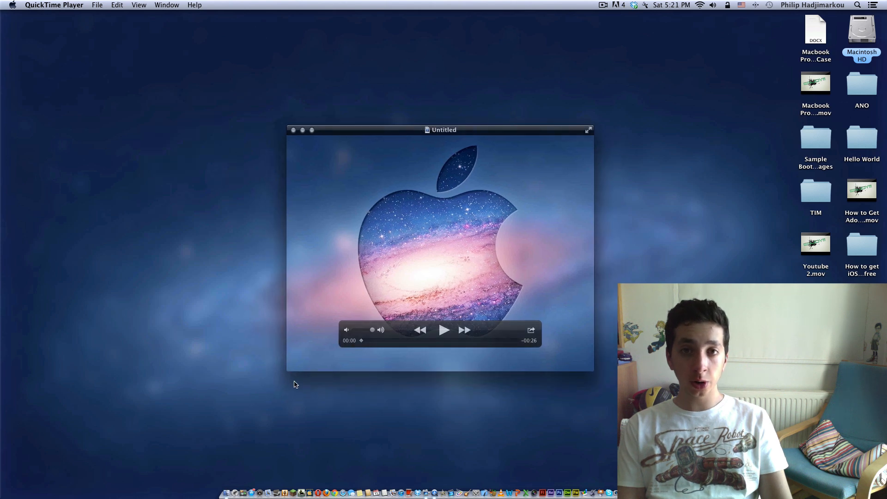
{"action": "mouse_move", "coordinate": [441, 263]}
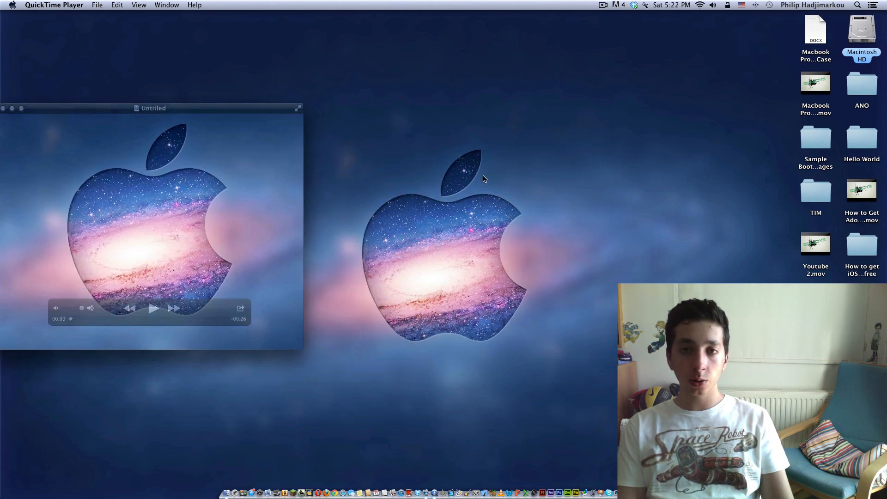
Step: Move the finished Untitled clip window aside before closing it unsaved
{"action": "left_click_drag", "start_coordinate": [152, 108], "coordinate": [212, 123]}
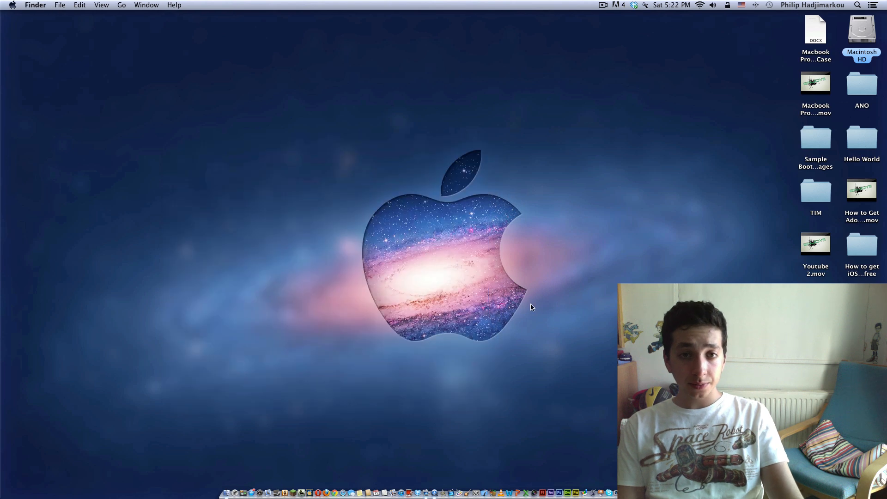
{"action": "mouse_move", "coordinate": [536, 300]}
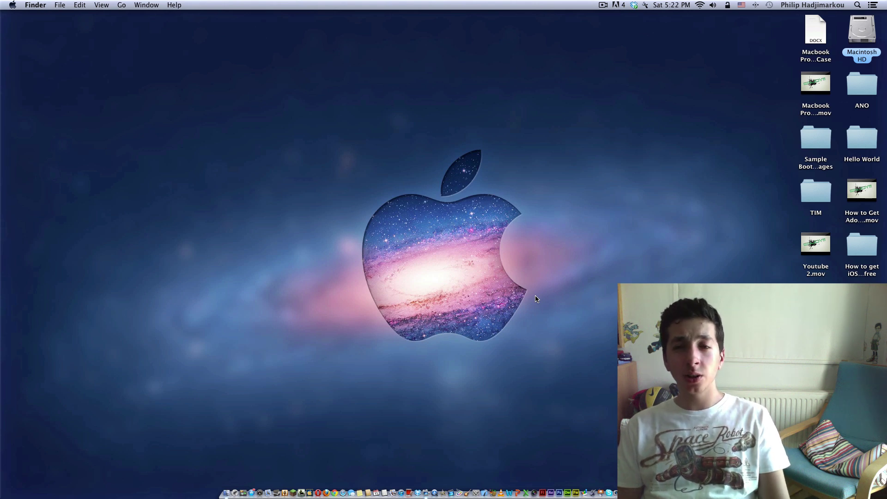
{"action": "mouse_move", "coordinate": [539, 288]}
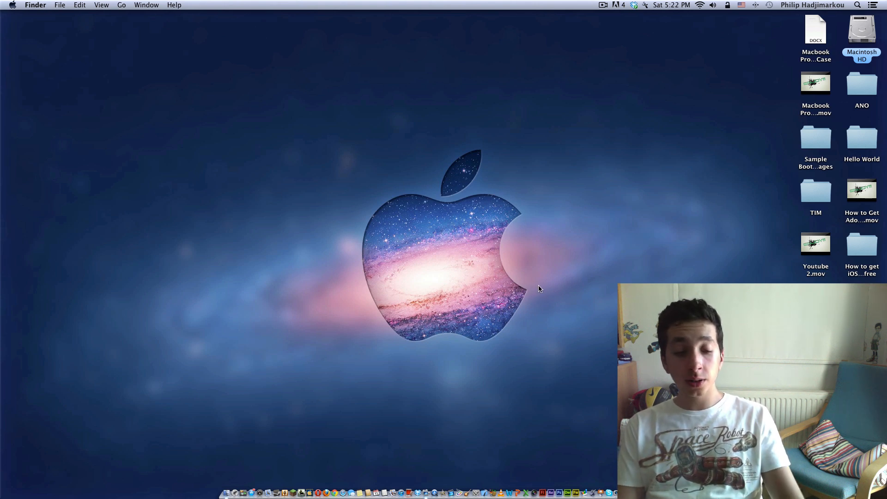